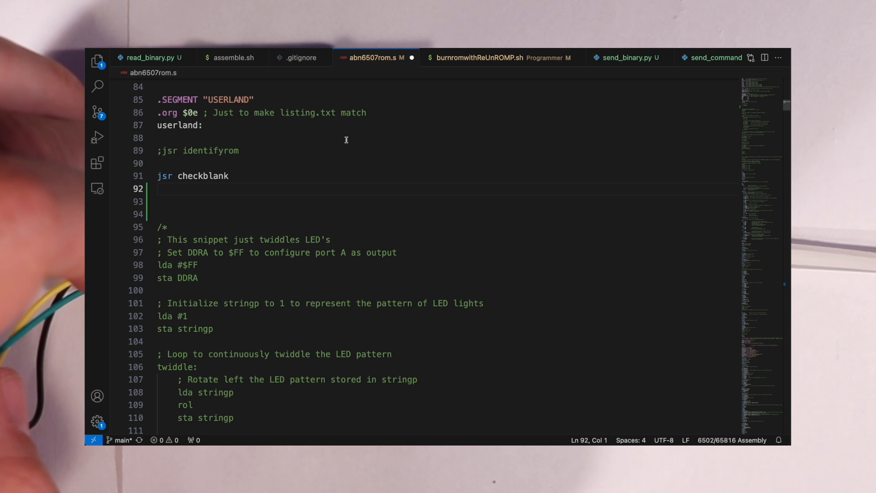
# Highlight send_file's ser.write lines for the command-mode byte and the block size in send_binary.py.
pyautogui.click(97, 61)
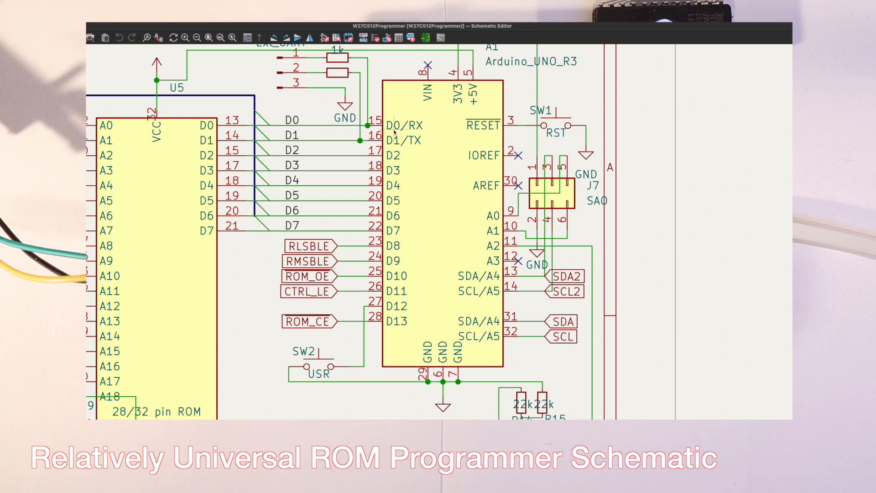
pyautogui.moveTo(398, 142)
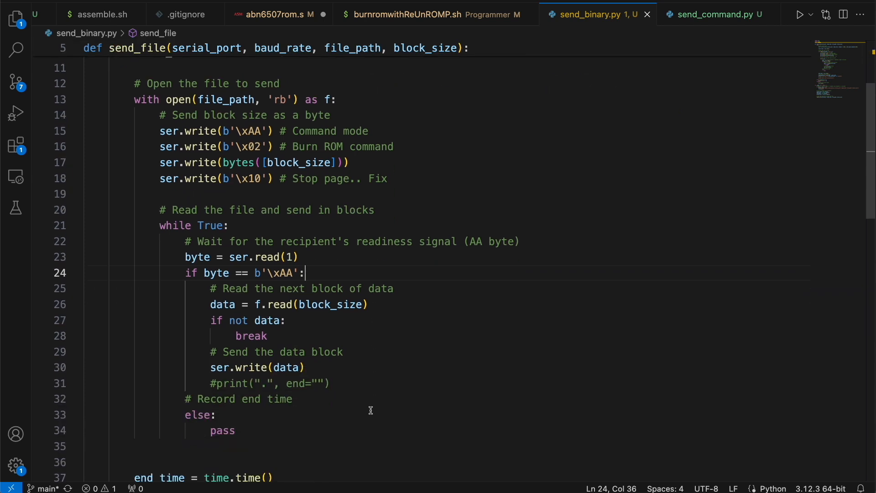
pyautogui.moveTo(160, 131); pyautogui.dragTo(364, 131)
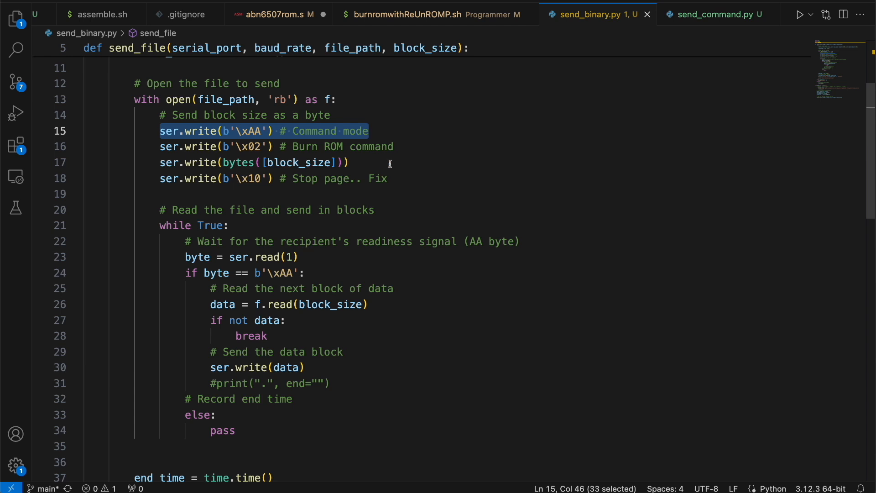
pyautogui.click(251, 162)
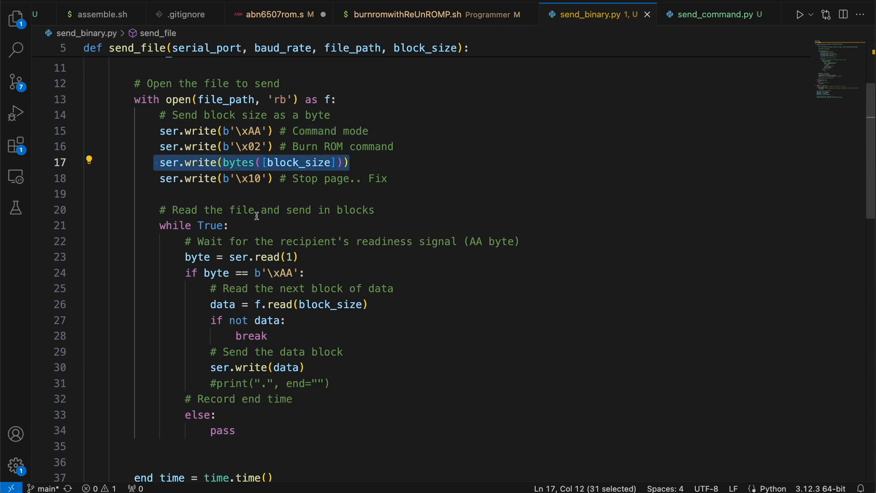